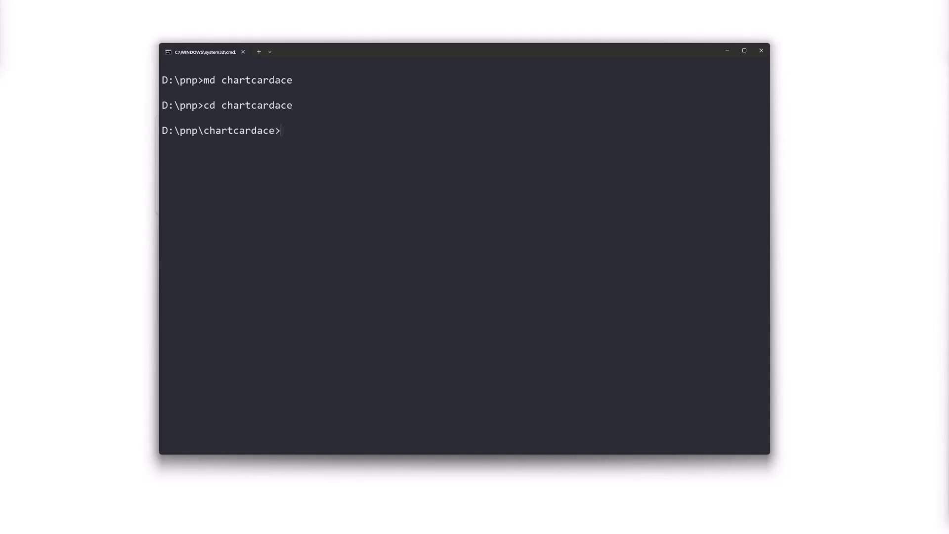
type("yo @")
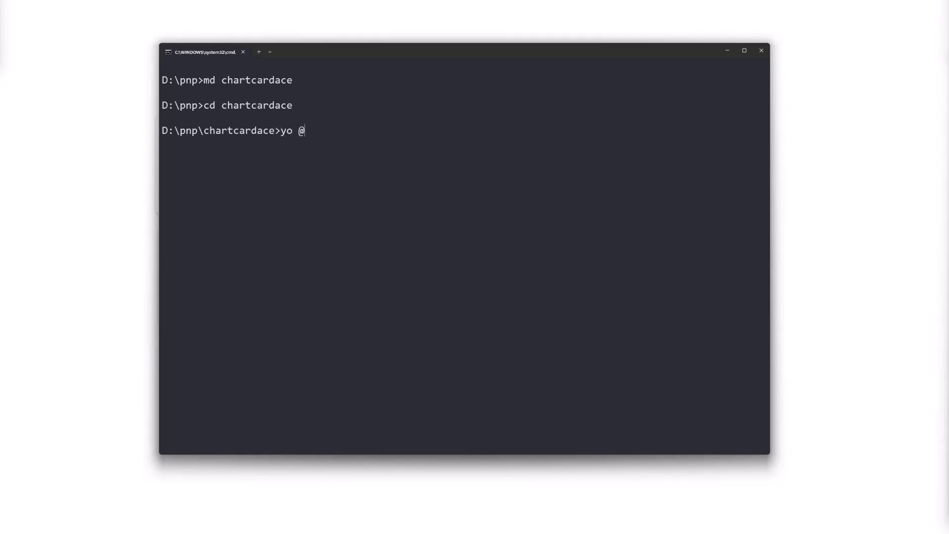
type("microsoft/sh")
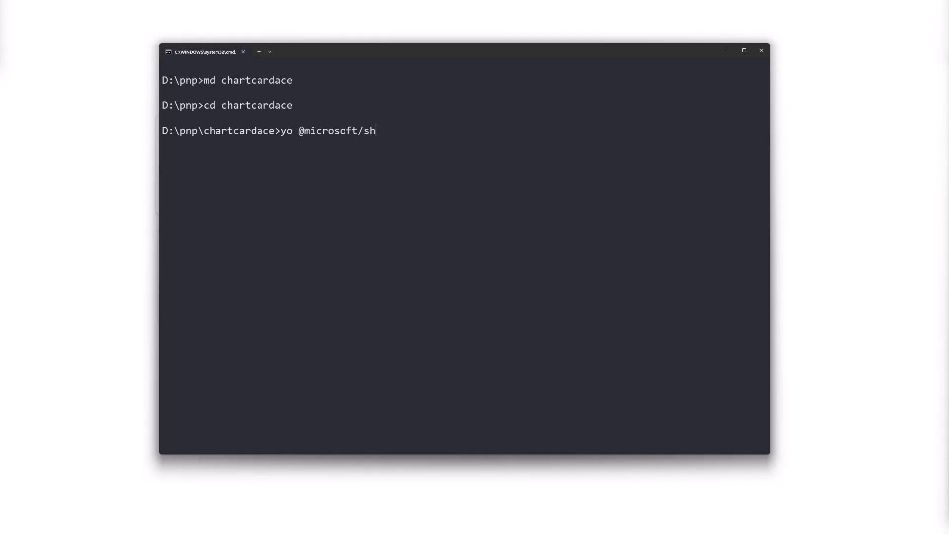
type("arepoint")
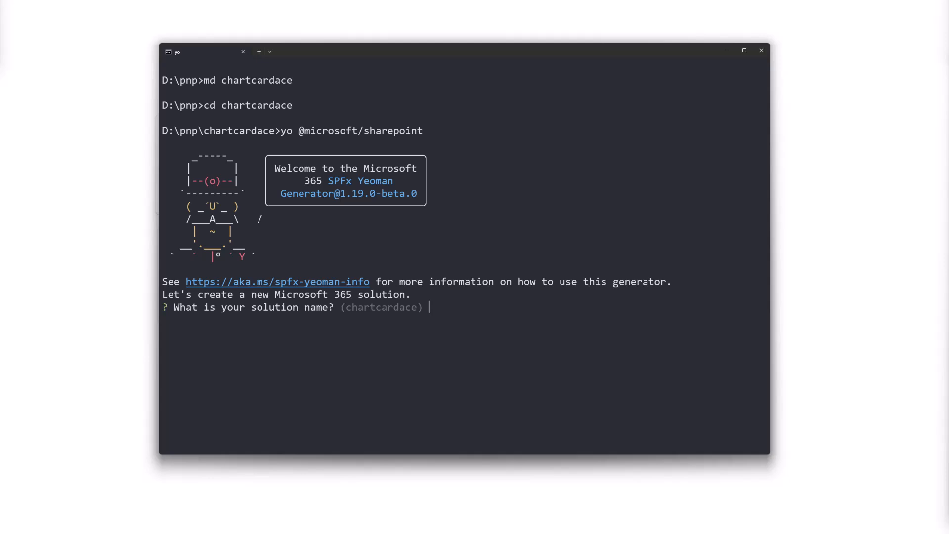
key("enter")
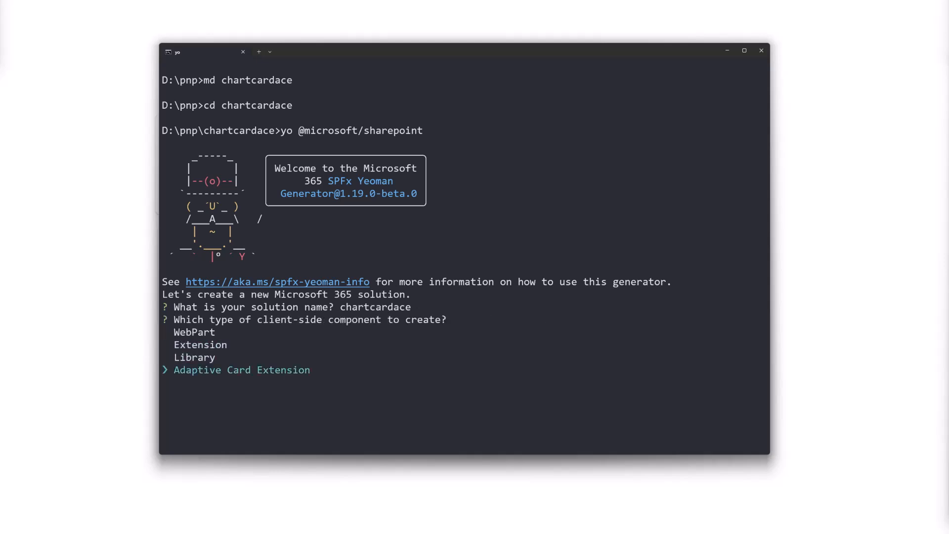
key("enter")
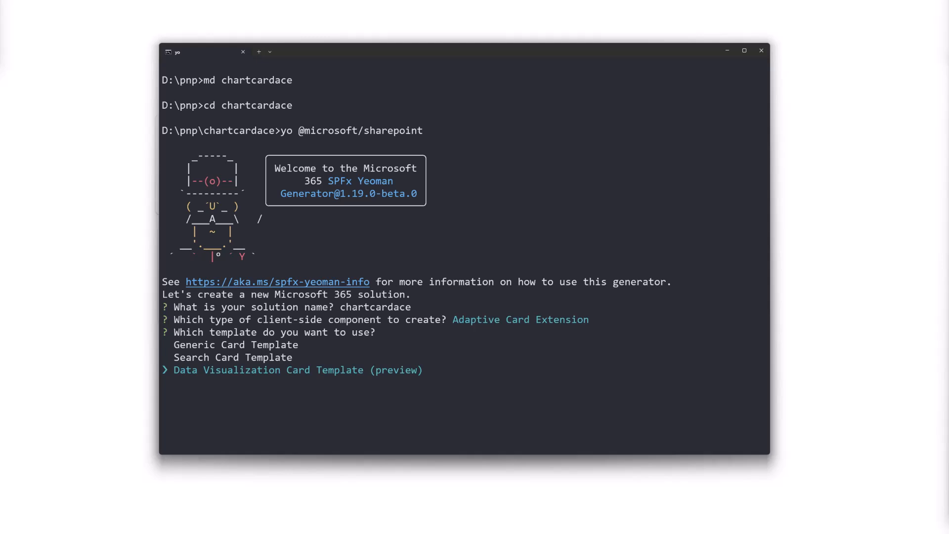
- Choose the Data Visualization Card Template, name it Sales2024, then open the project with 'code .'
key("enter")
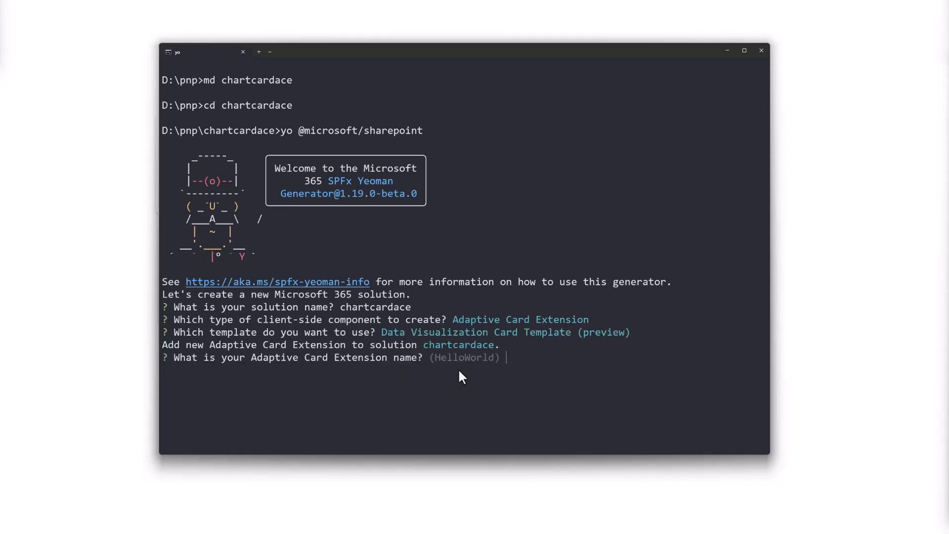
type("S")
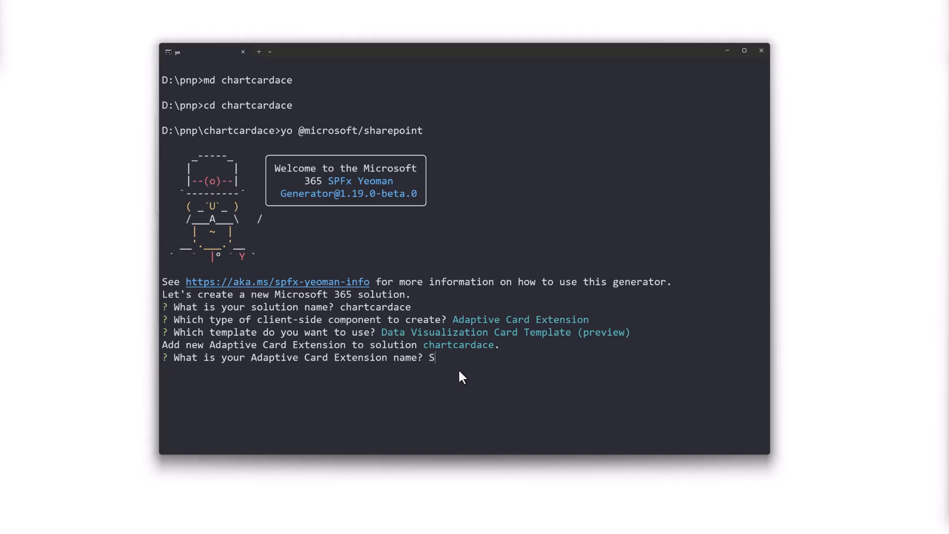
type("ales2024")
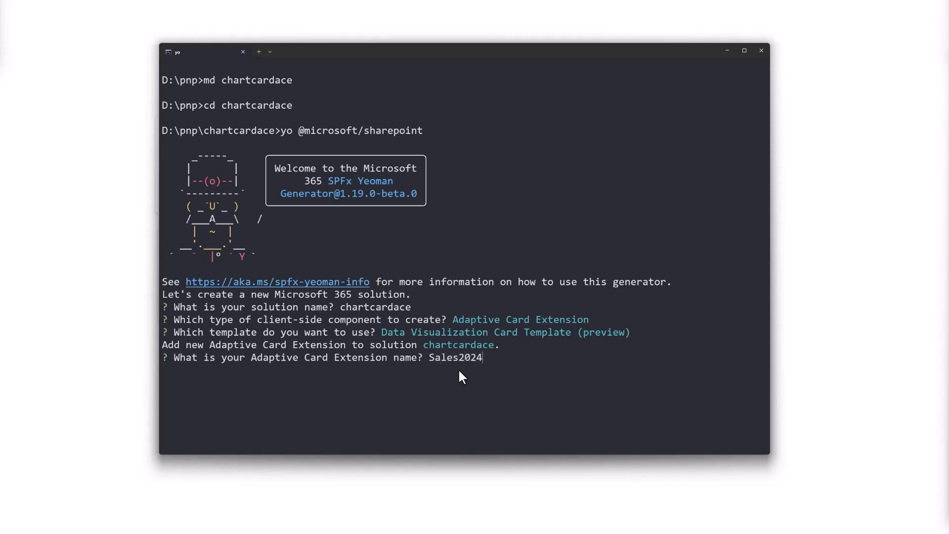
key("enter")
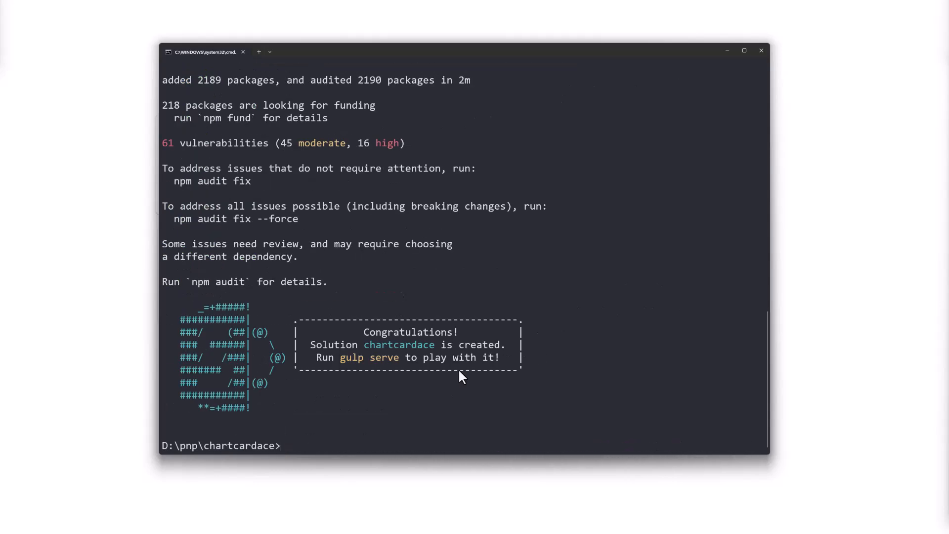
type("code .")
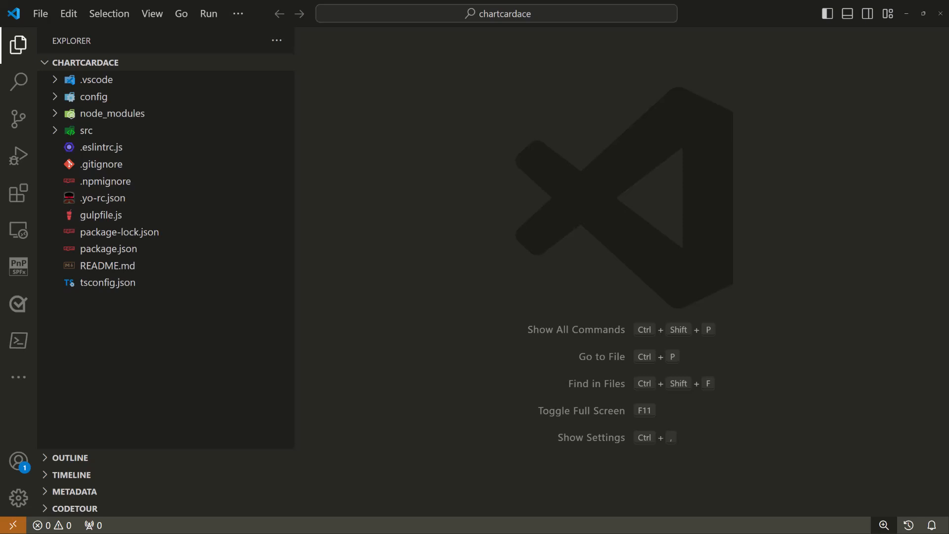
- Expand src > adaptiveCardExtensions > sales2024 > cardView and open CardView.ts
left_click(94, 97)
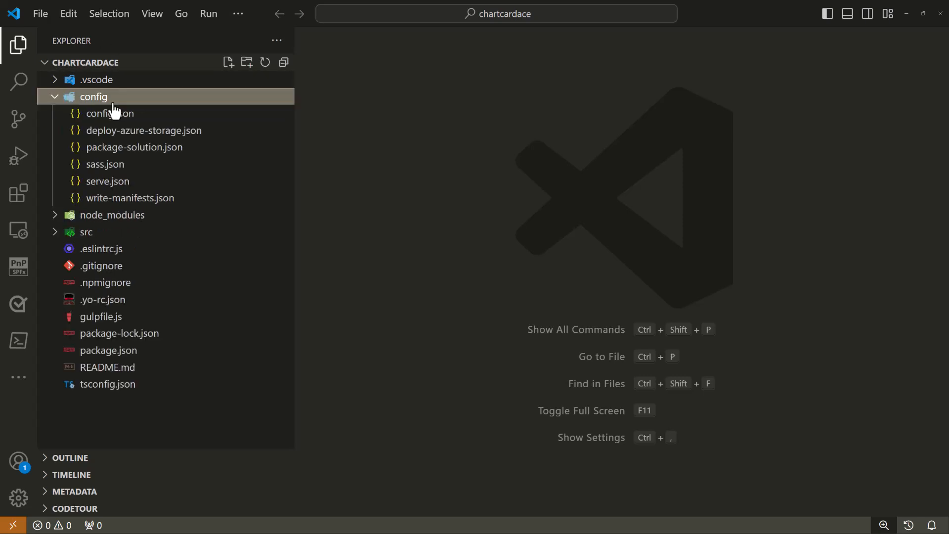
left_click(94, 96)
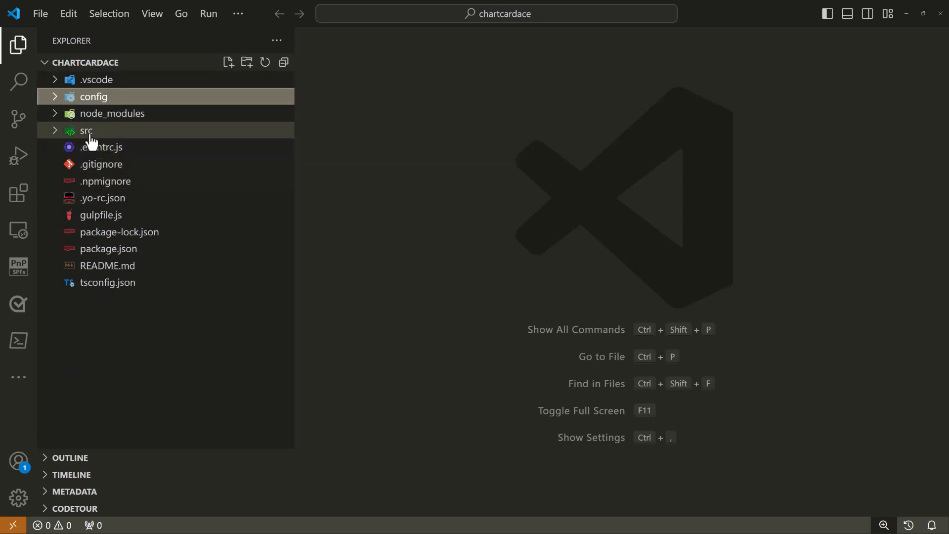
left_click(86, 130)
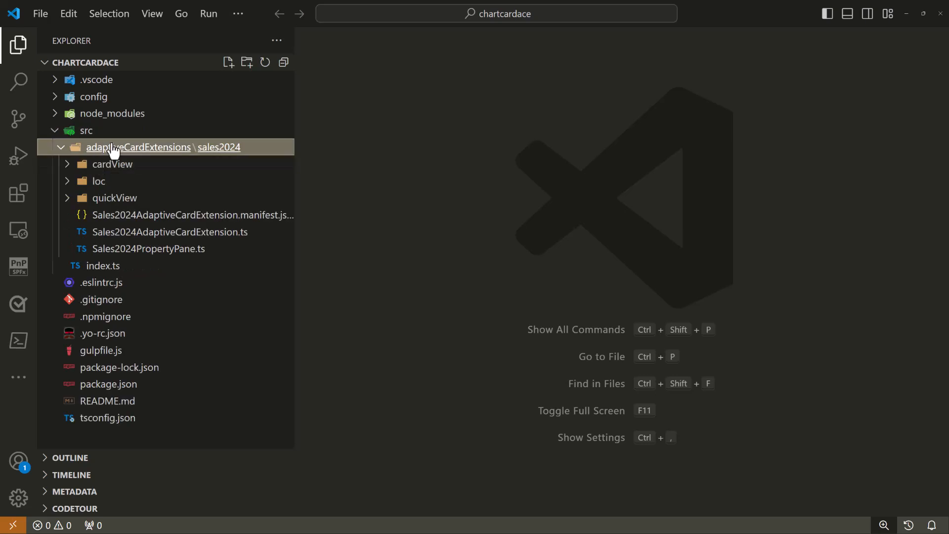
mouse_move(140, 148)
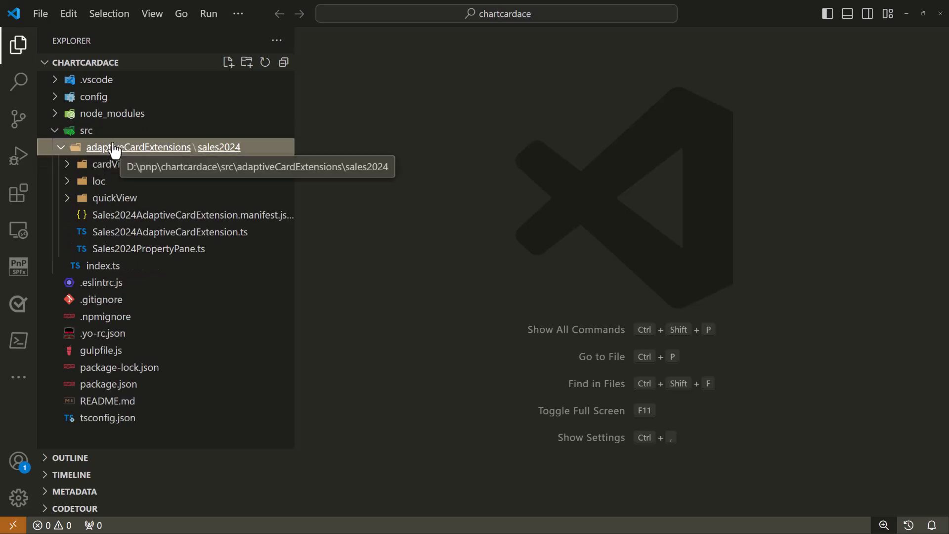
left_click(112, 165)
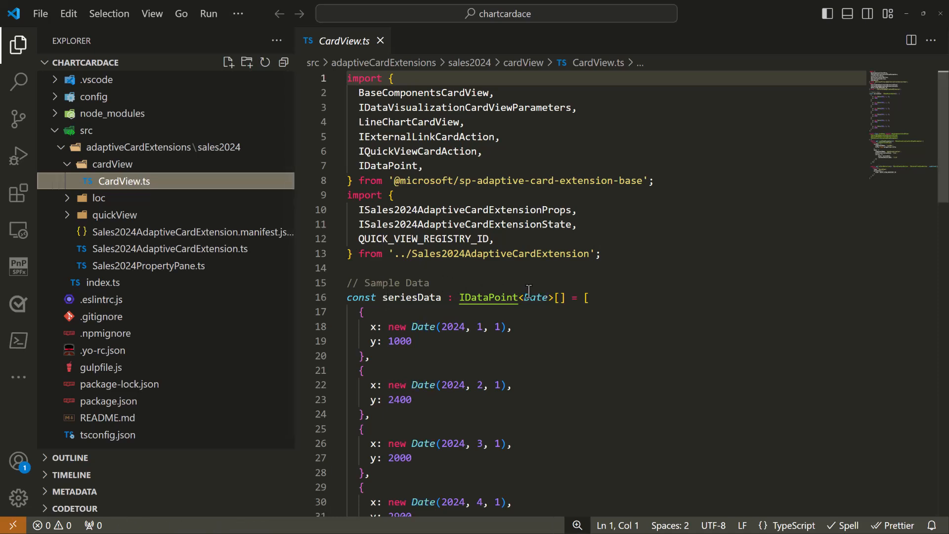
- In CardView.ts, set the LineChartCardView series to data: seriesData with lastDataPointLabel '3.1K'
scroll("down", 3)
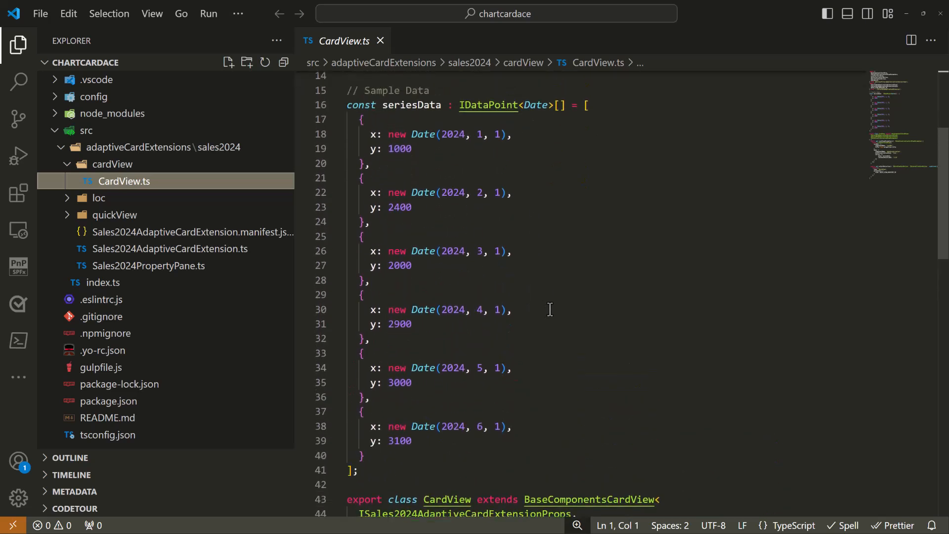
left_click(392, 104)
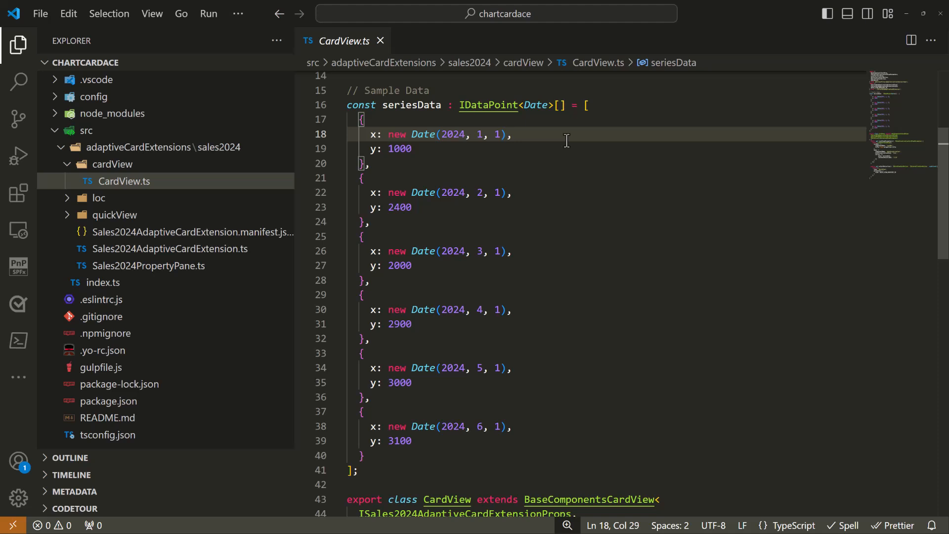
mouse_move(575, 147)
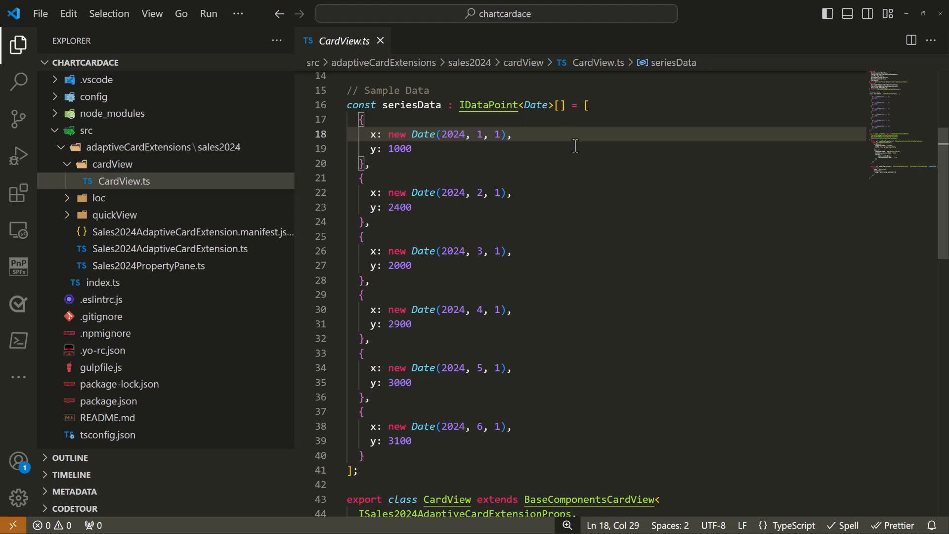
scroll("down", 3)
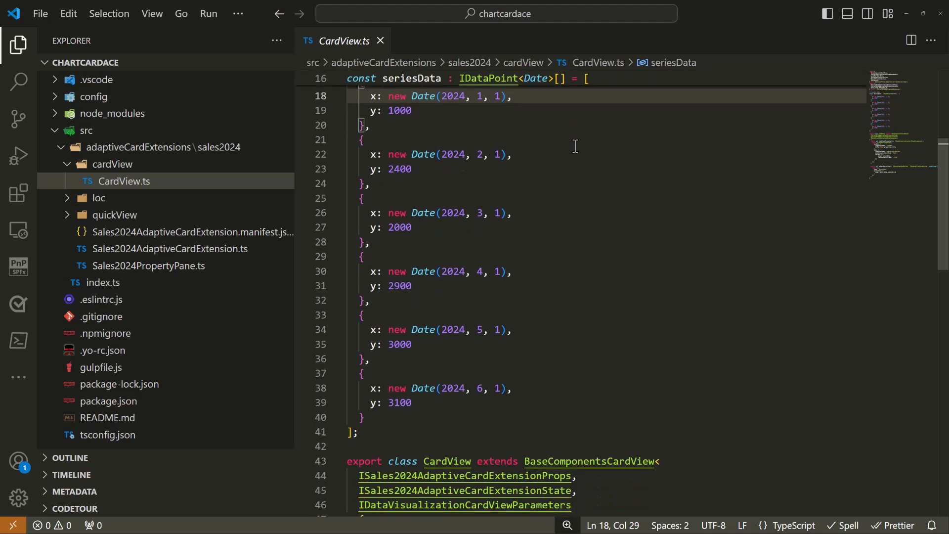
scroll("down", 3)
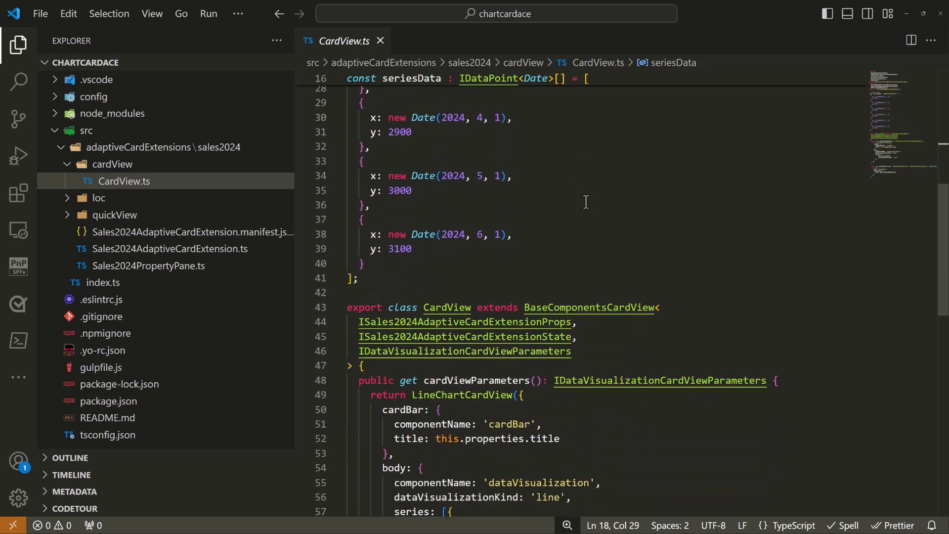
scroll("down", 3)
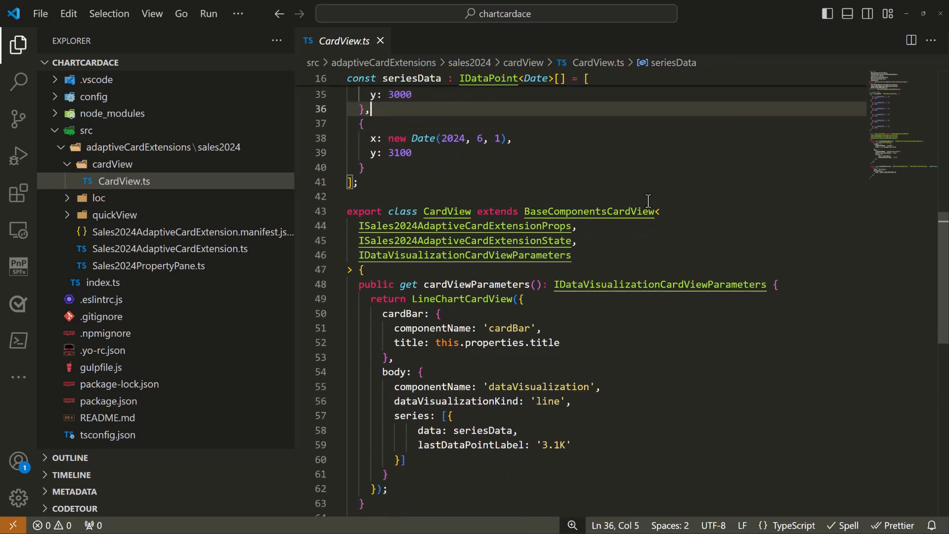
scroll("down", 3)
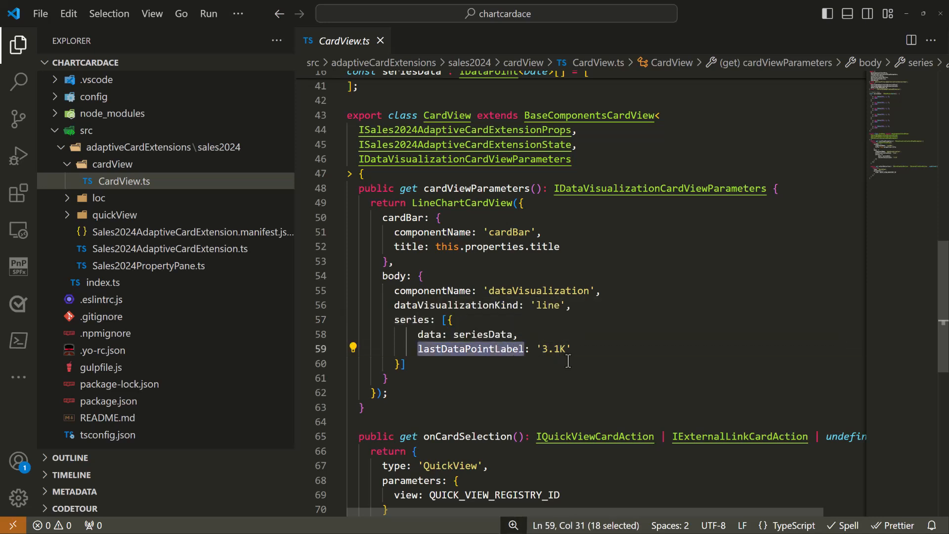
- Add color '#2082A6' to the chart series and open the integrated terminal
left_click(402, 363)
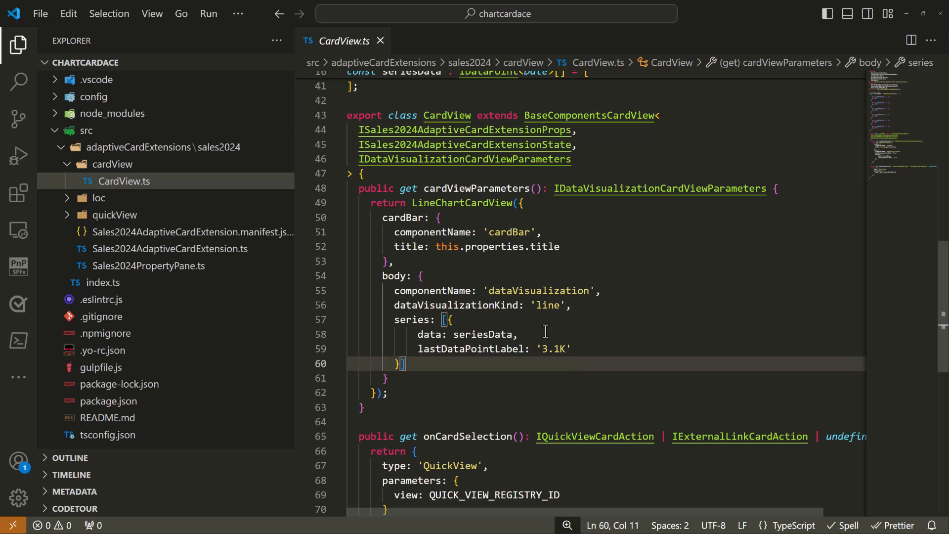
left_click(542, 334)
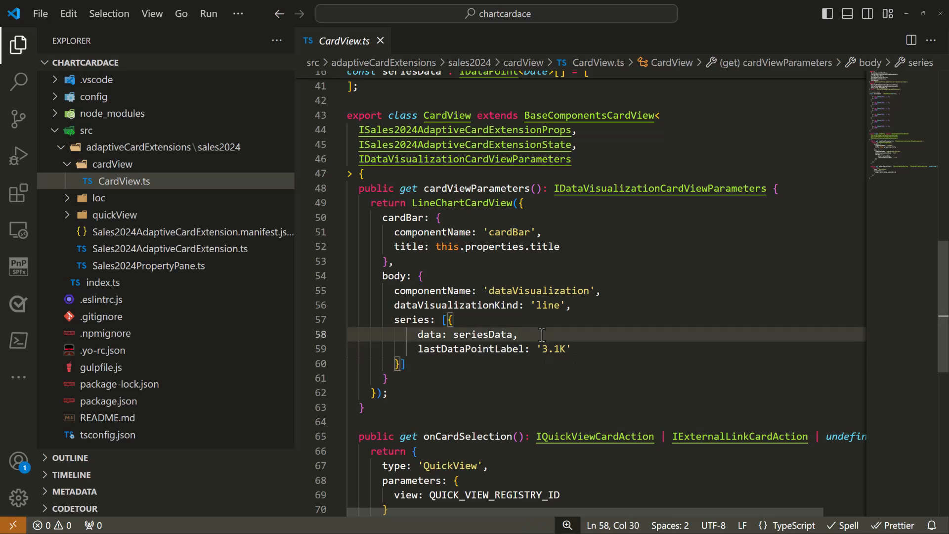
type("co")
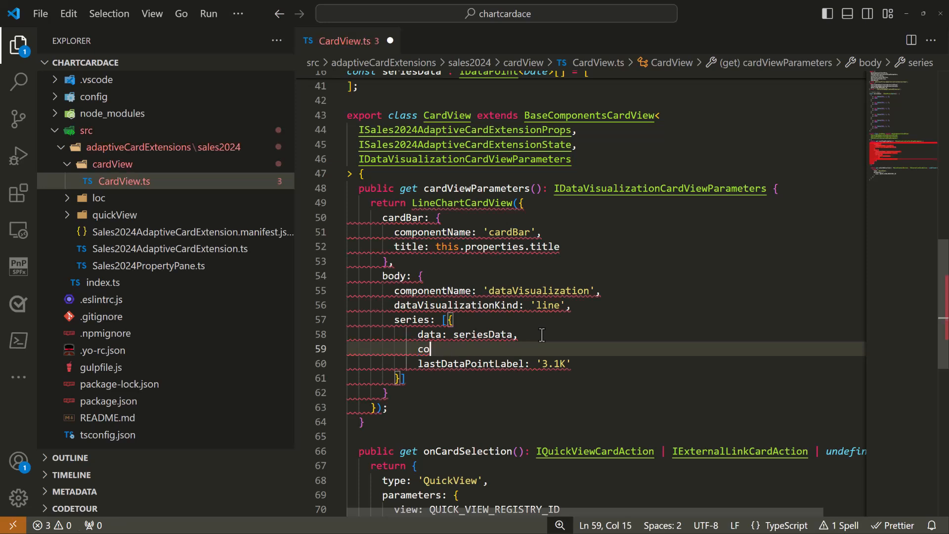
type("lor: '',")
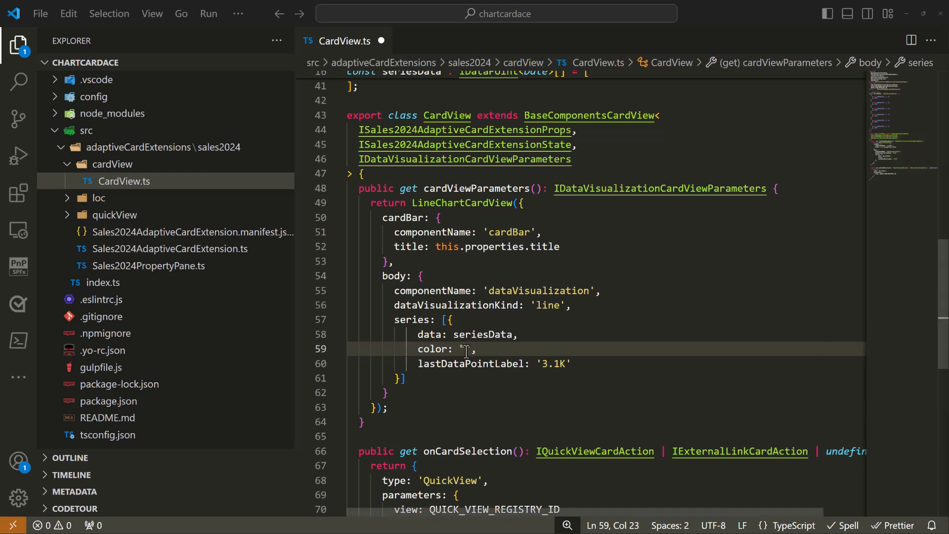
type("#2082A6")
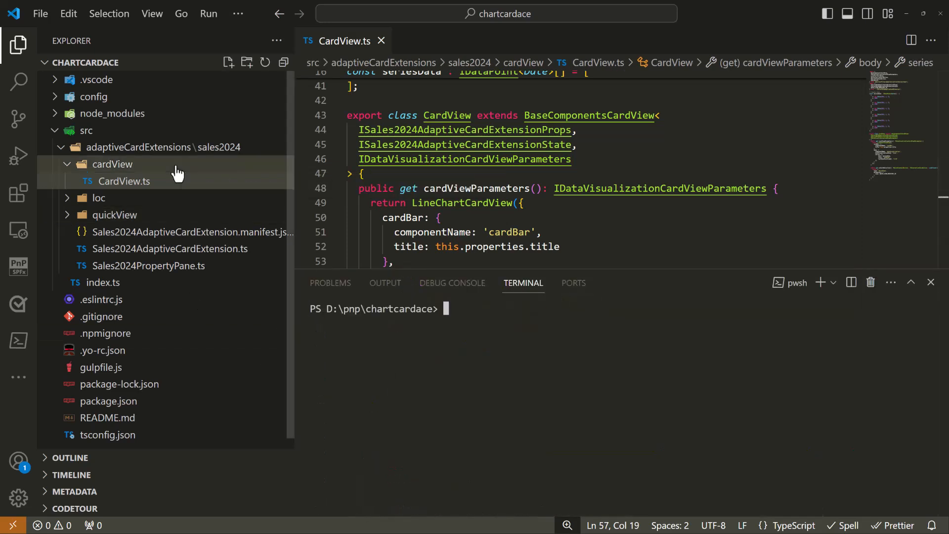
- Run gulp serve --nobrowser and open the hosted SharePoint workbench in the browser
type("gulp serve --nobrowser")
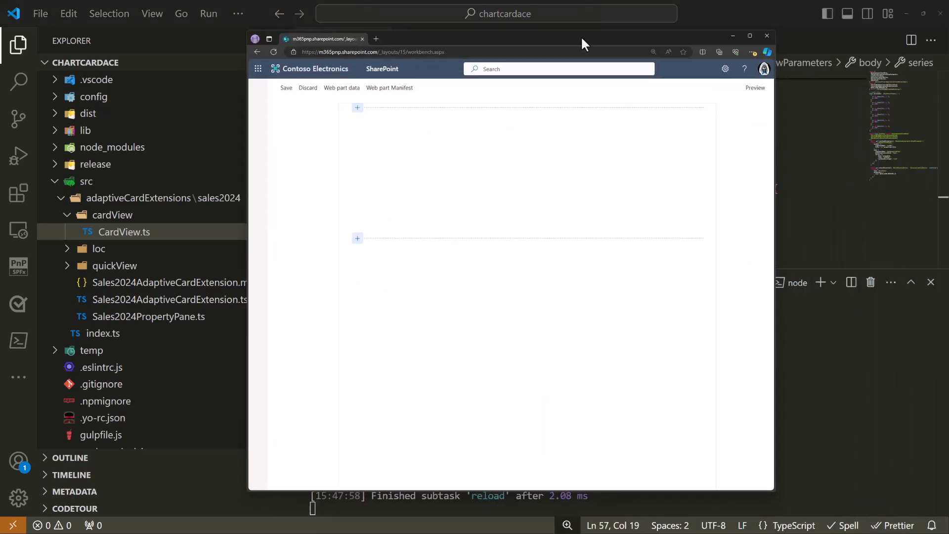
- Maximize the browser and add the local Sales2024 web part to column one
left_click(749, 35)
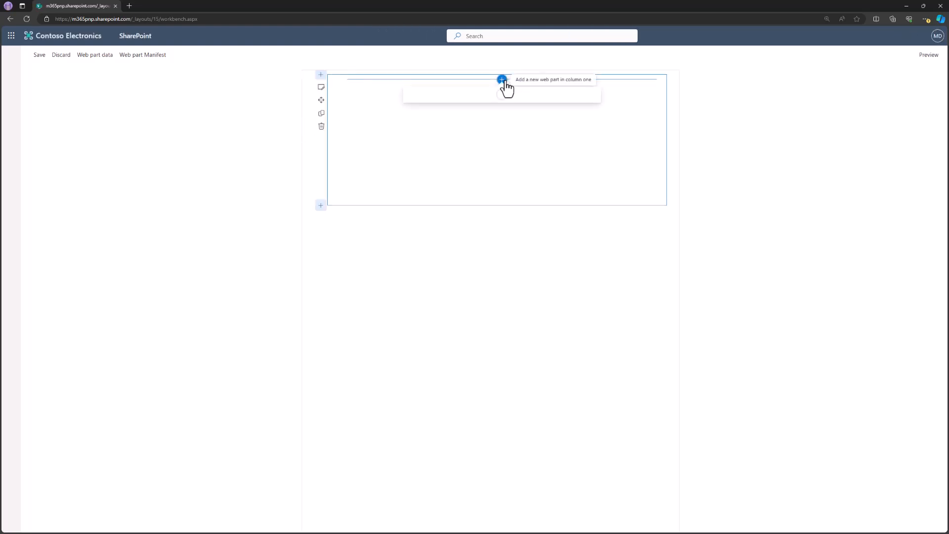
left_click(501, 79)
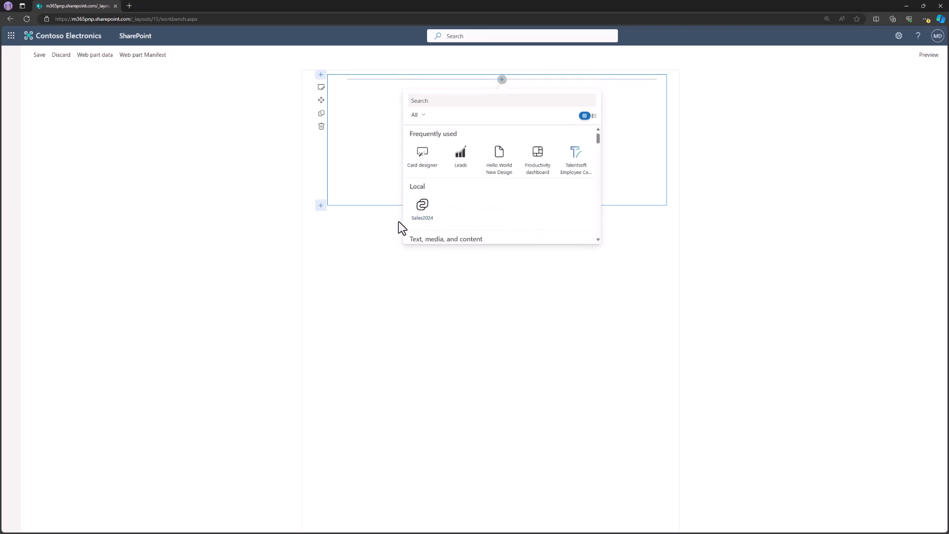
left_click(422, 207)
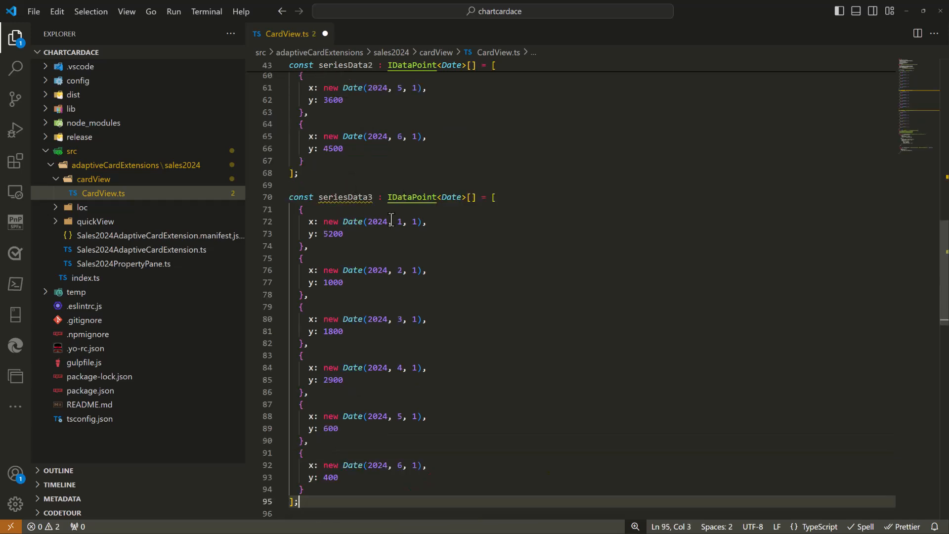
mouse_move(527, 297)
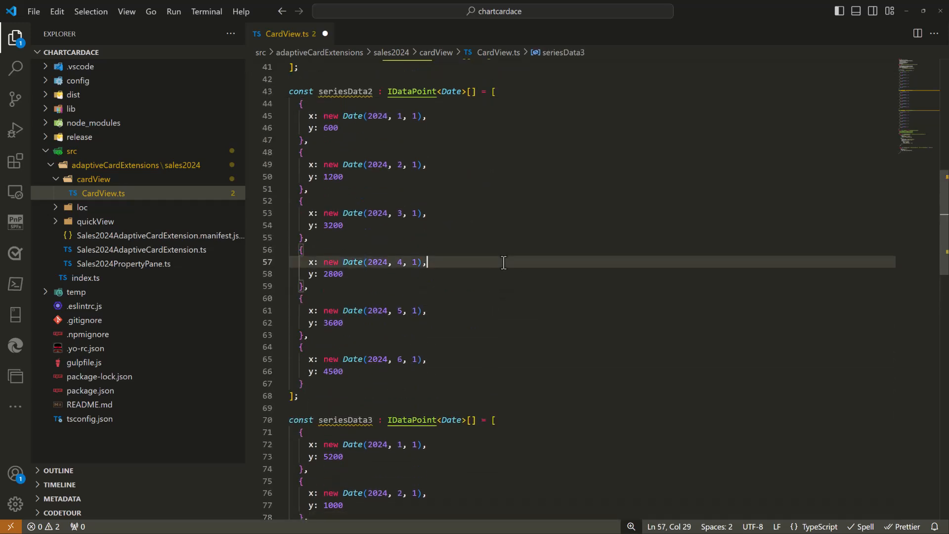
- Paste two copies of the series object, point the second at seriesData2, and save
scroll("down", 3)
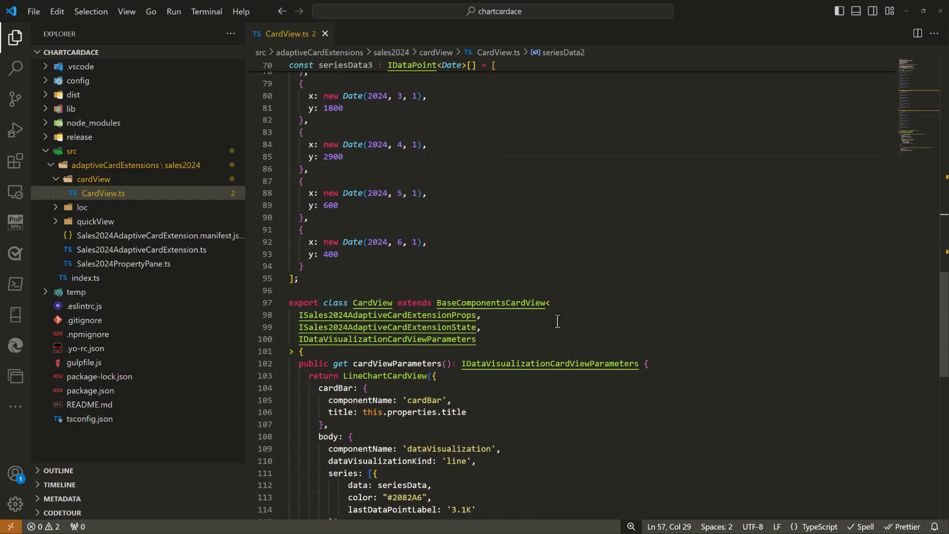
scroll("down", 3)
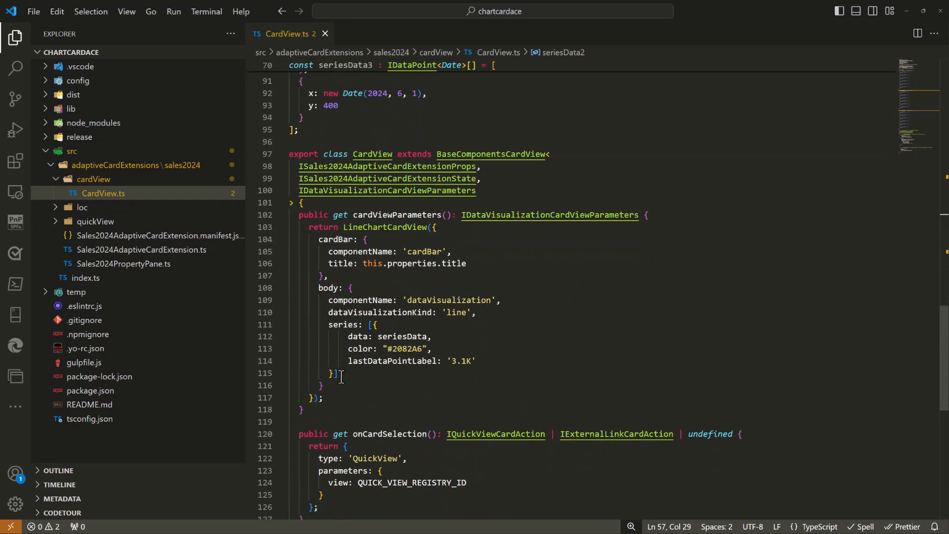
left_click(336, 373)
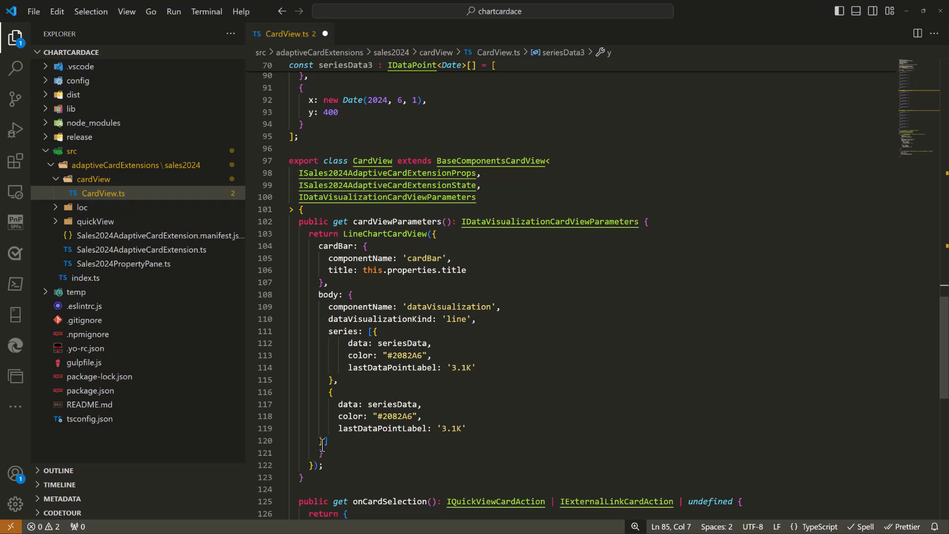
left_click(336, 441)
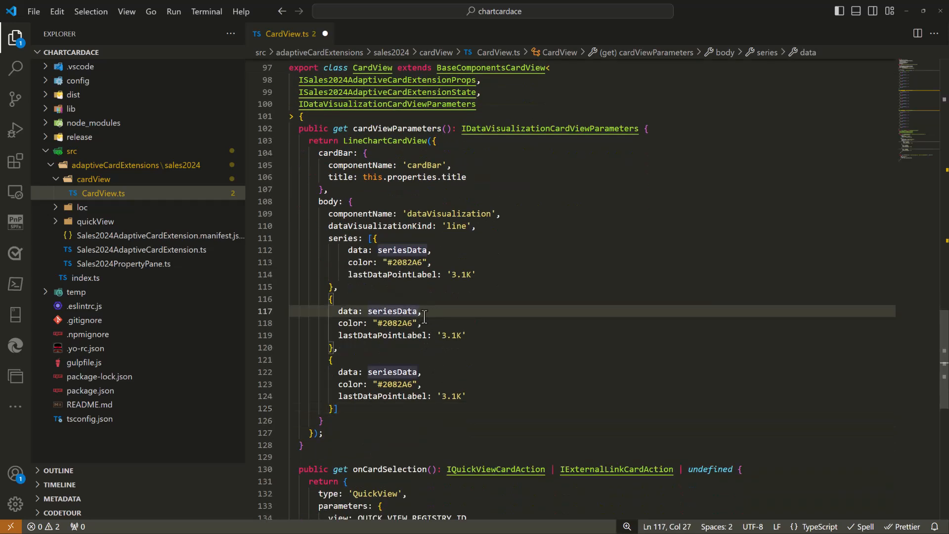
type("2")
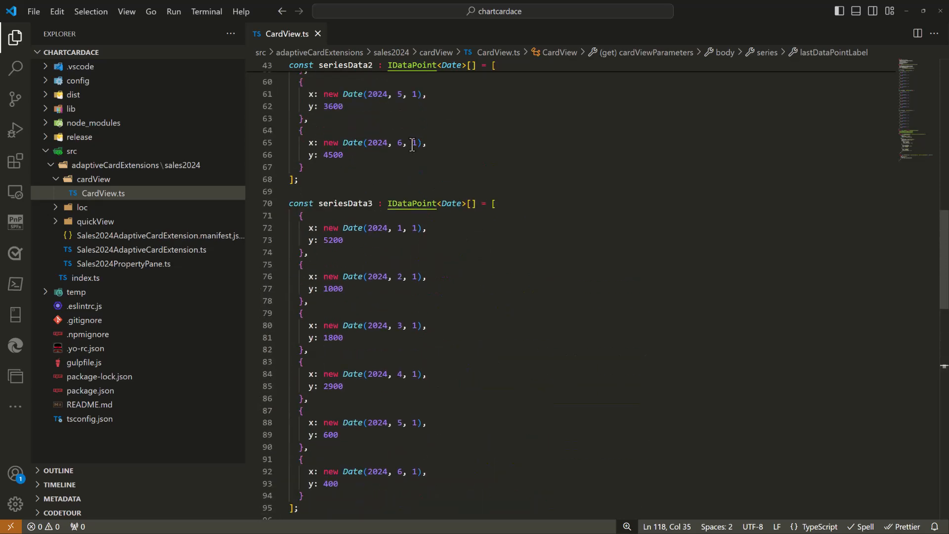
- Label seriesData2 '4.5K' in #800080 and seriesData3 '0.4K' in #01CBAE, then save
double_click(331, 155)
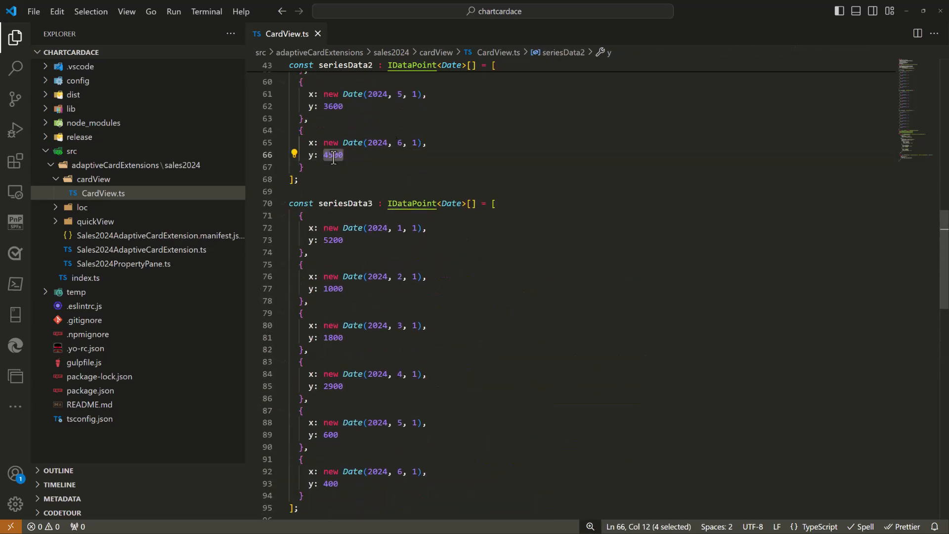
scroll("down", 3)
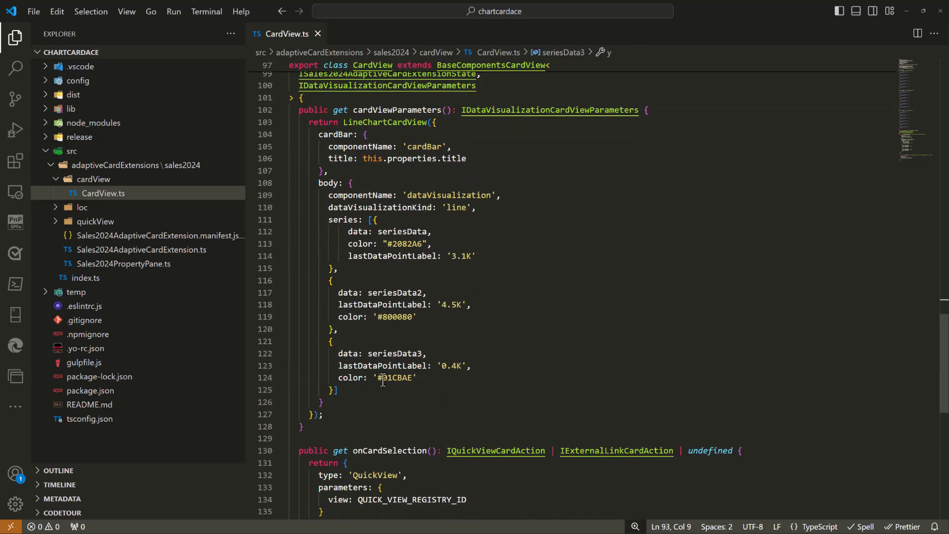
left_click(412, 243)
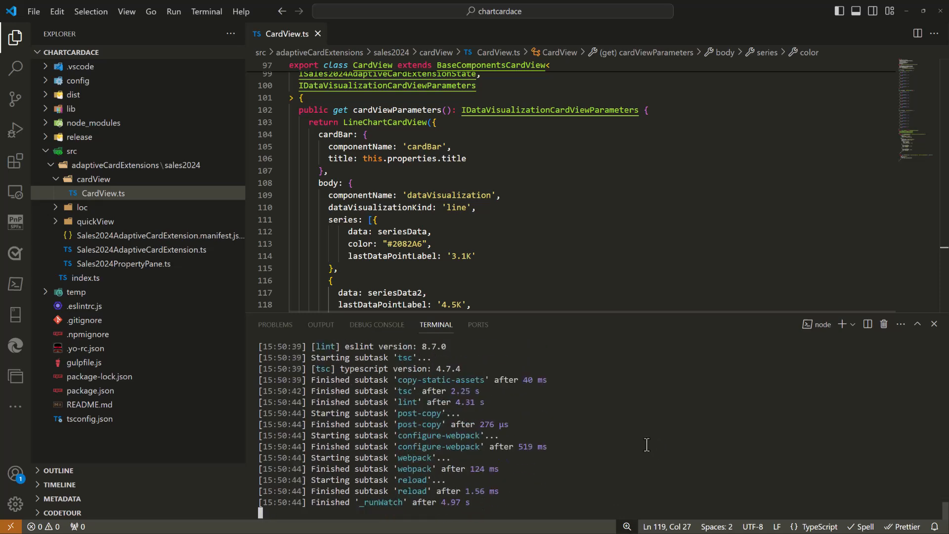
- Stop the dev server, title the manifest 'Sales 2024', and delete its iconImageUrl line
left_click(332, 280)
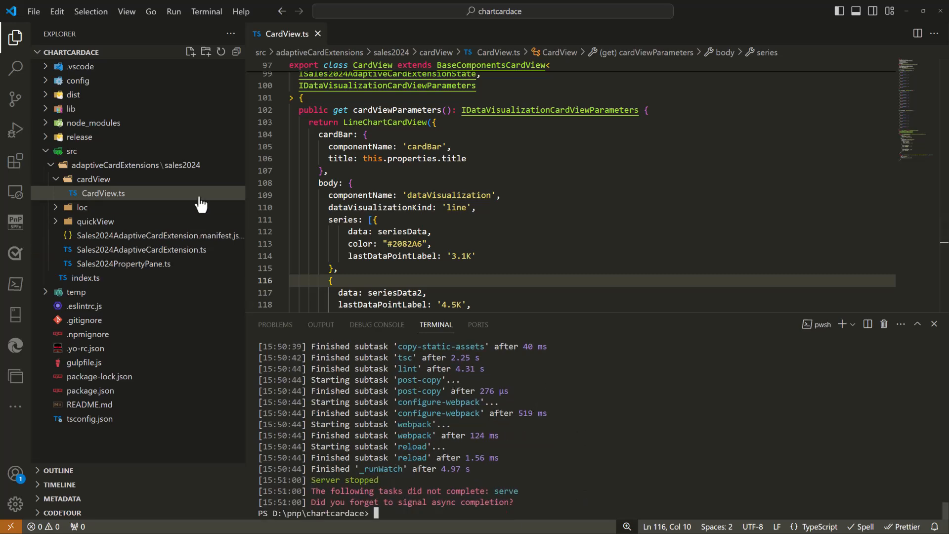
left_click(160, 236)
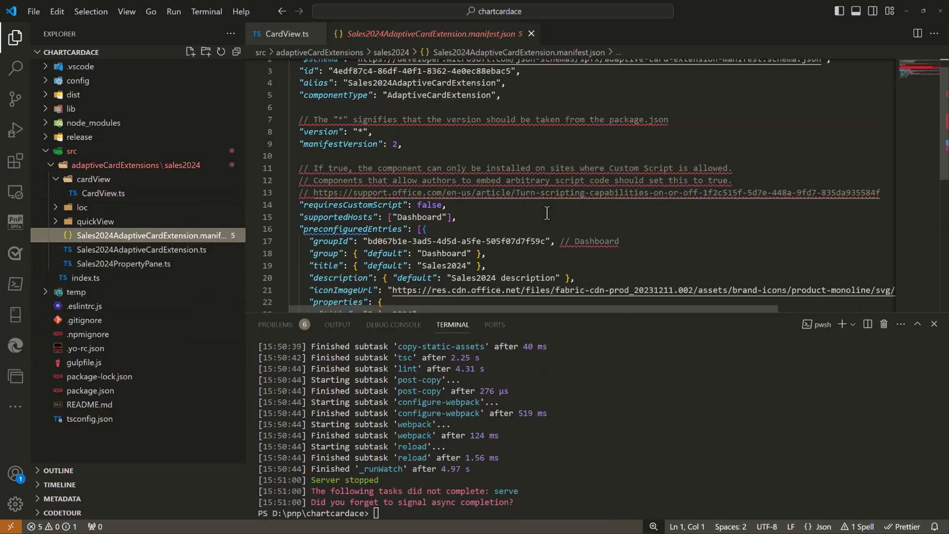
scroll("down", 3)
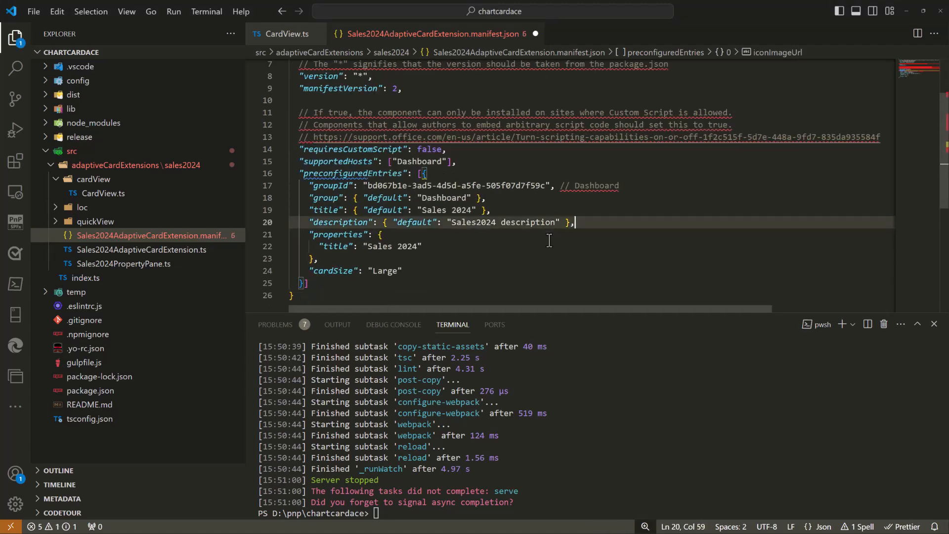
- Set officeFabricIconFontName to 'Financial' in the Sales2024 manifest, then run the gulp command in the terminal
key("Enter")
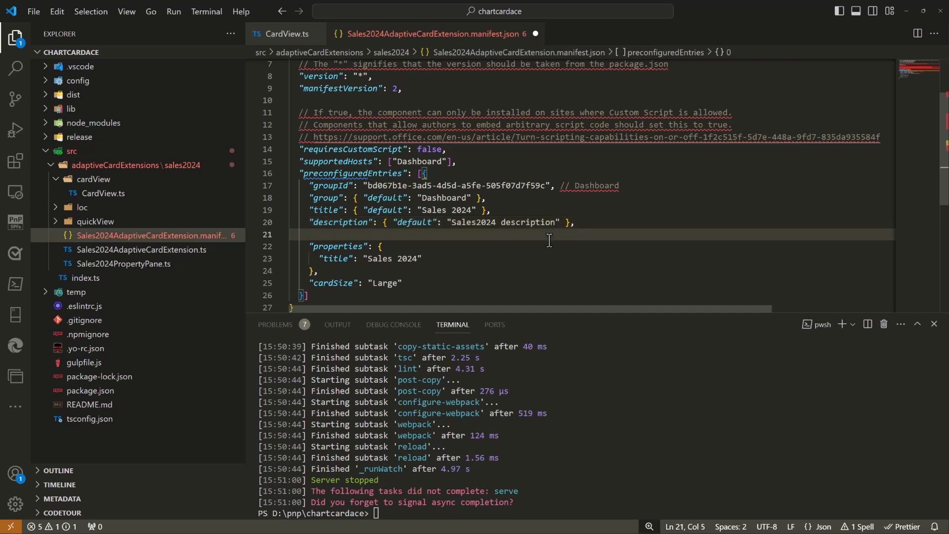
type("\"")
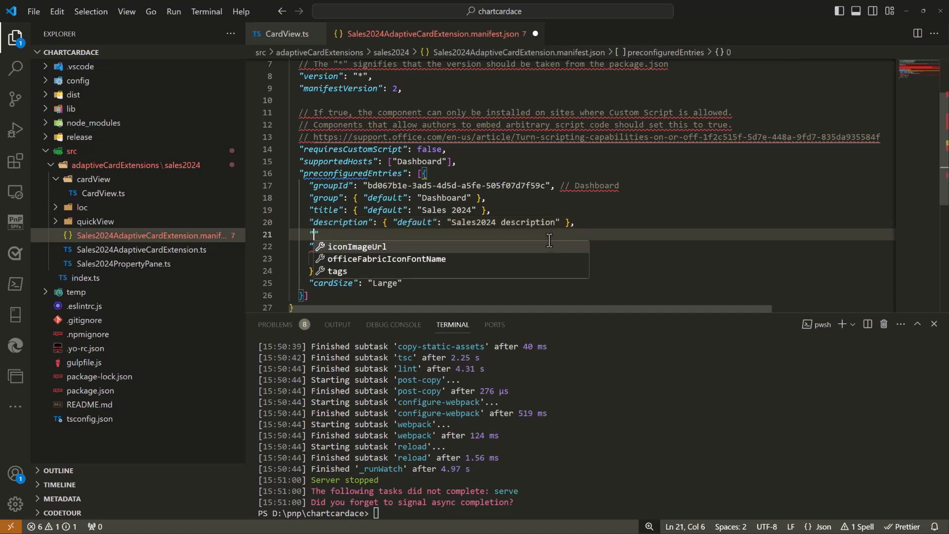
type("officeFabricIconFontName\":")
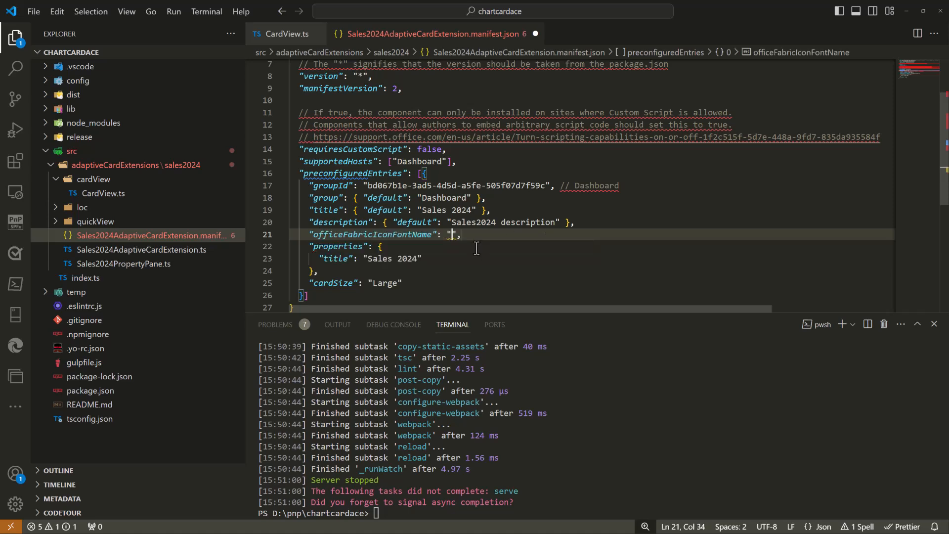
type("Financial")
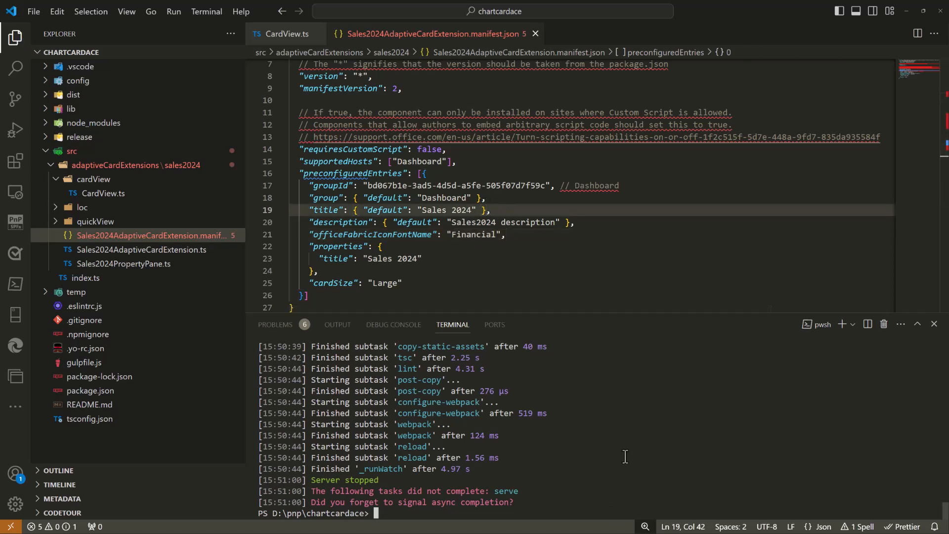
type("gulp serve --nobrowser")
type("gulp clean")
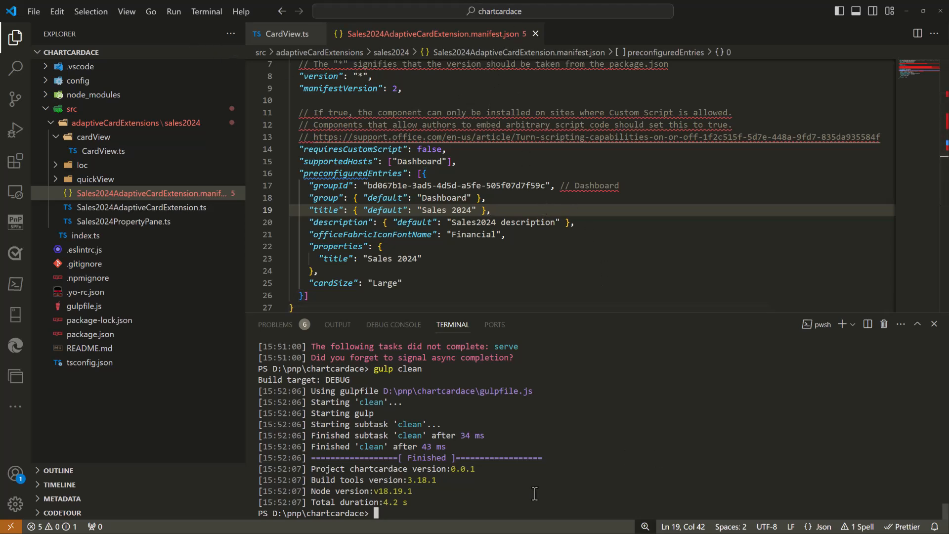
- Run 'gulp serve --nobrowser' to serve the rebuilt Sales2024 card locally
type("gulp serve --nobrowser")
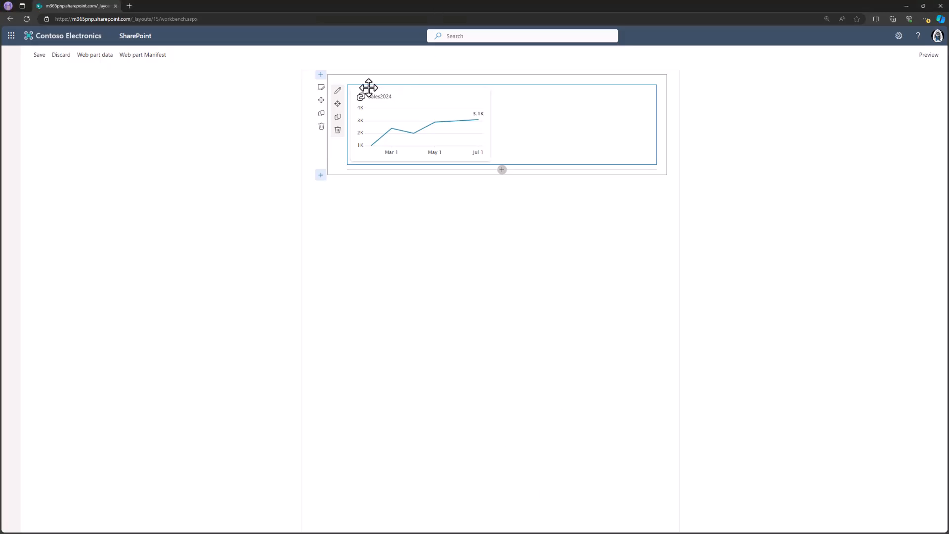
- Reload the workbench and add the Sales 2024 card from the Local toolbox to the section
left_click(337, 130)
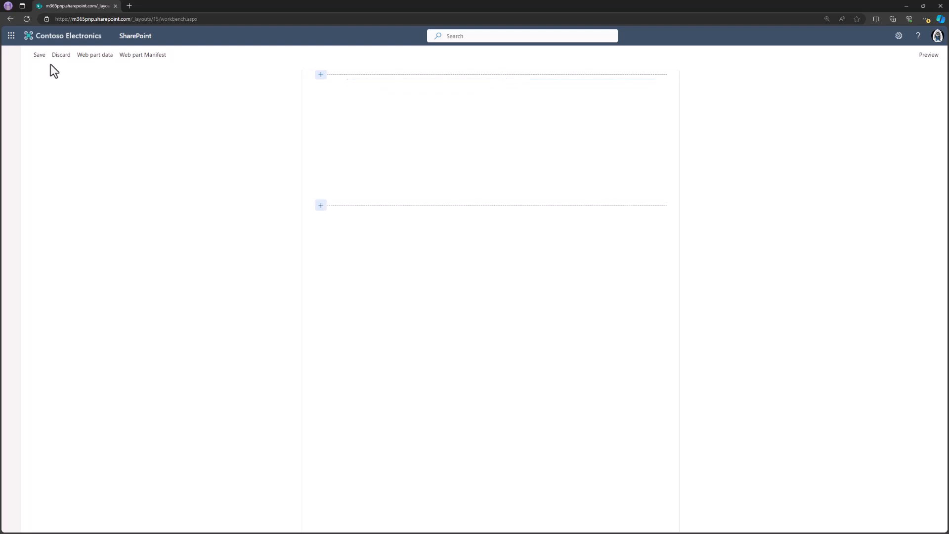
left_click(29, 36)
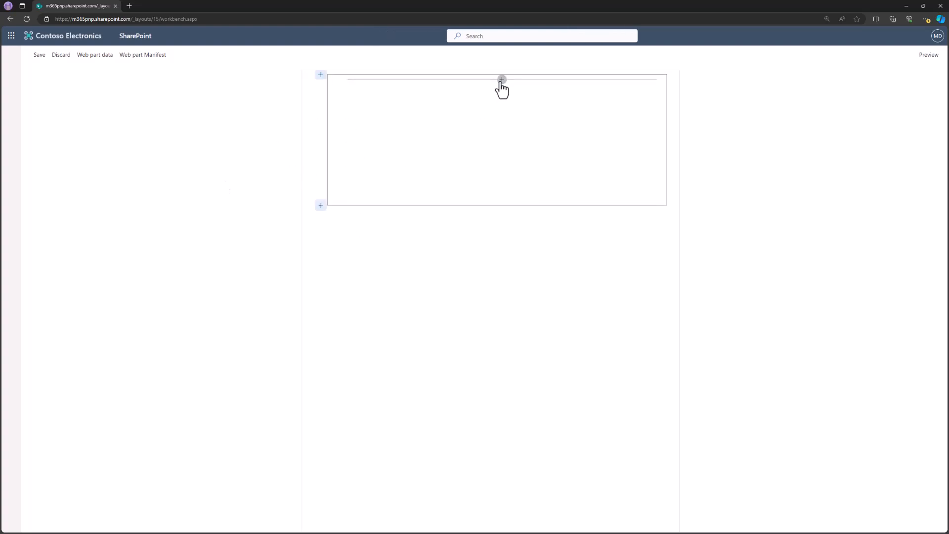
left_click(502, 79)
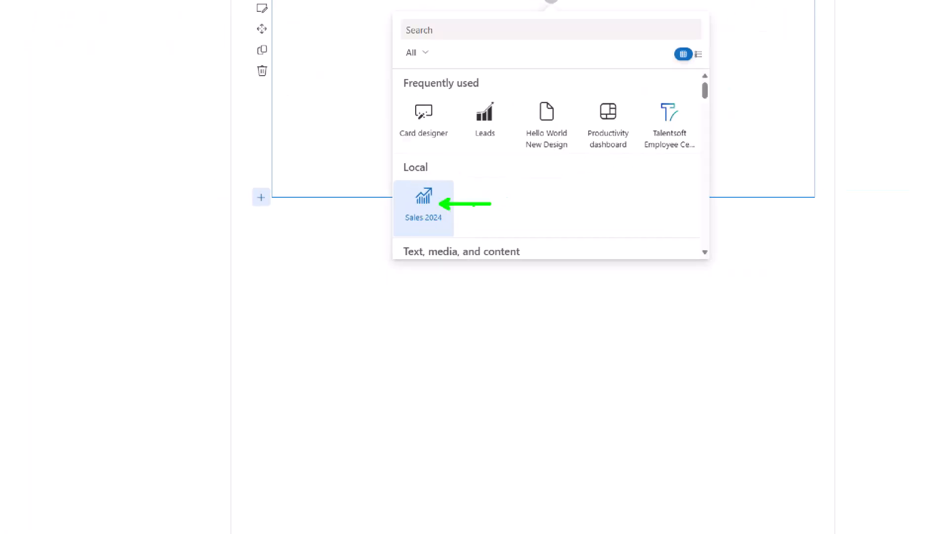
left_click(423, 208)
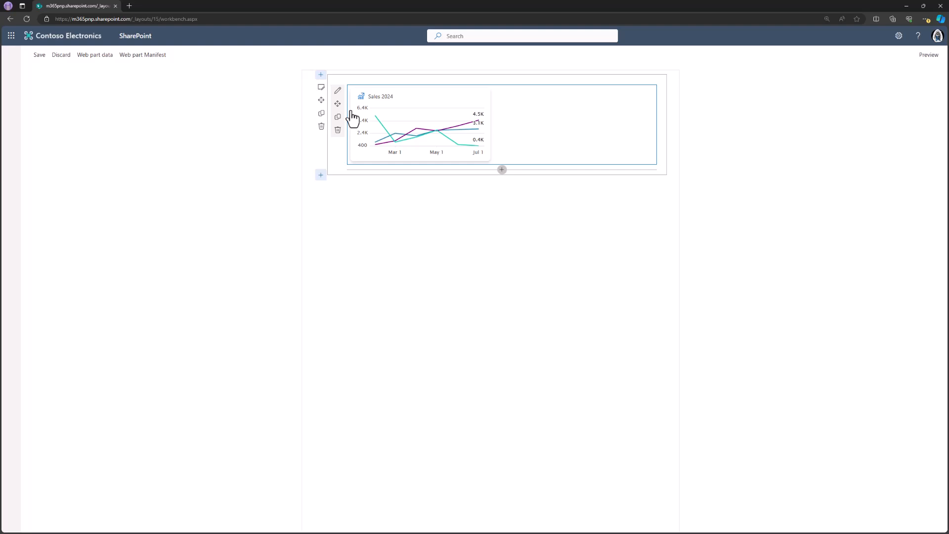
left_click(337, 90)
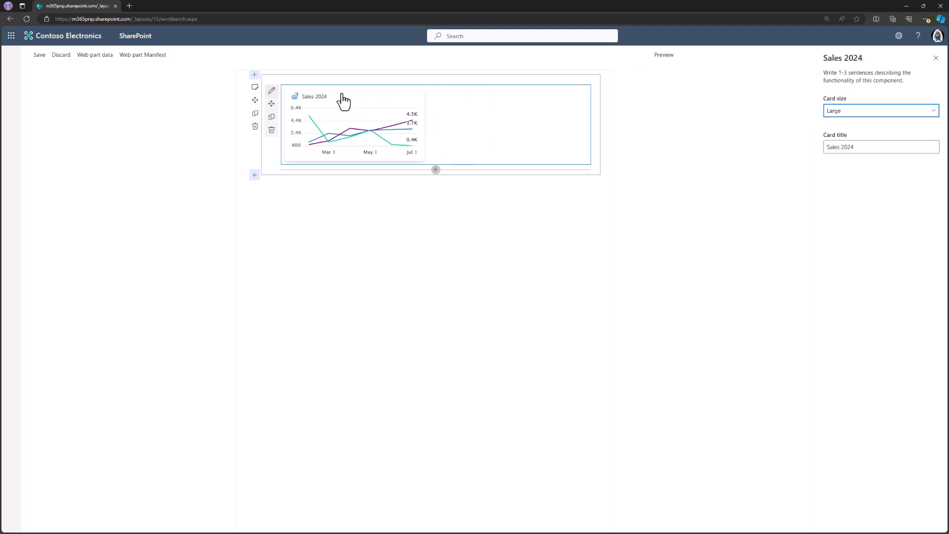
left_click(876, 111)
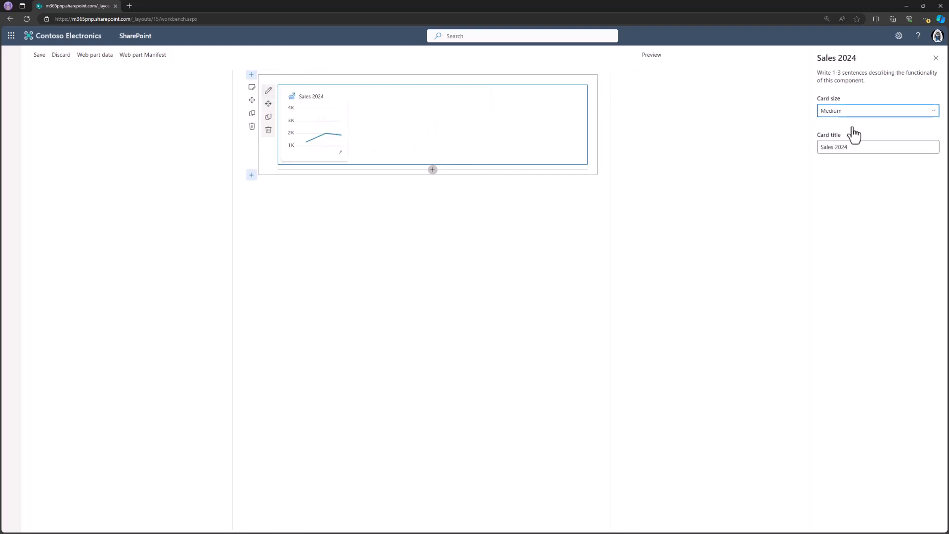
left_click(652, 54)
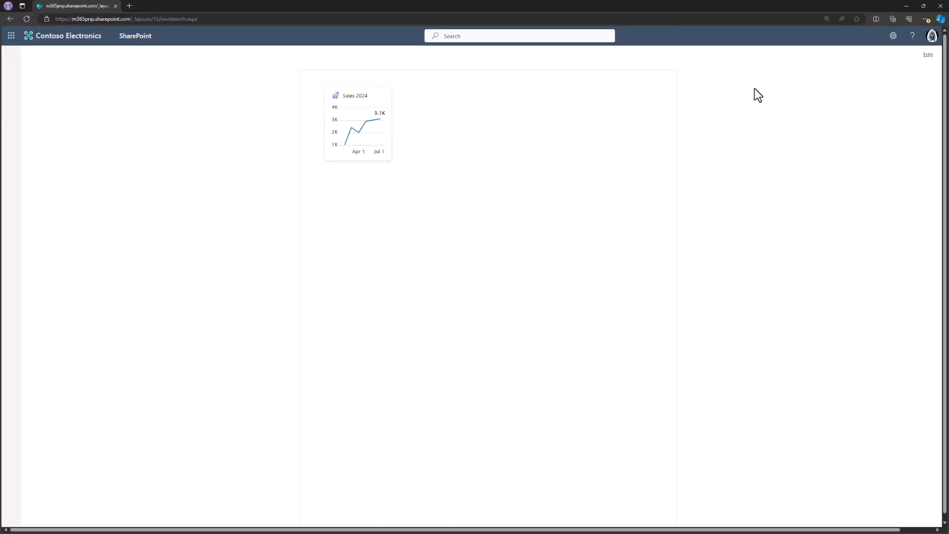
left_click(927, 54)
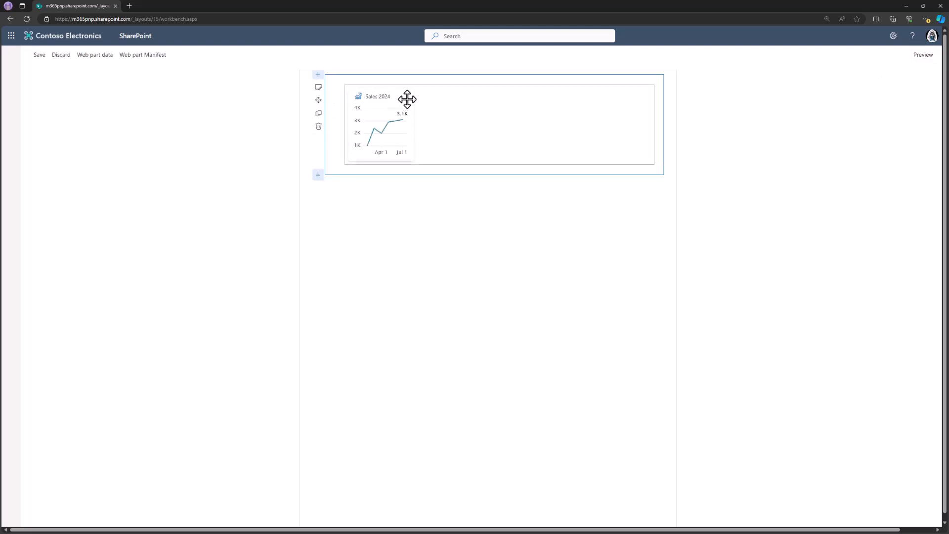
left_click(269, 90)
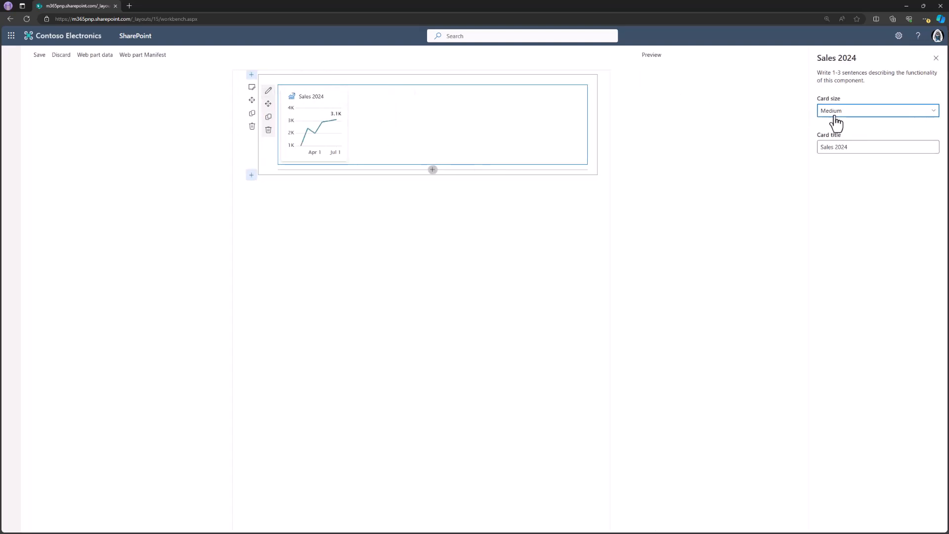
left_click(876, 110)
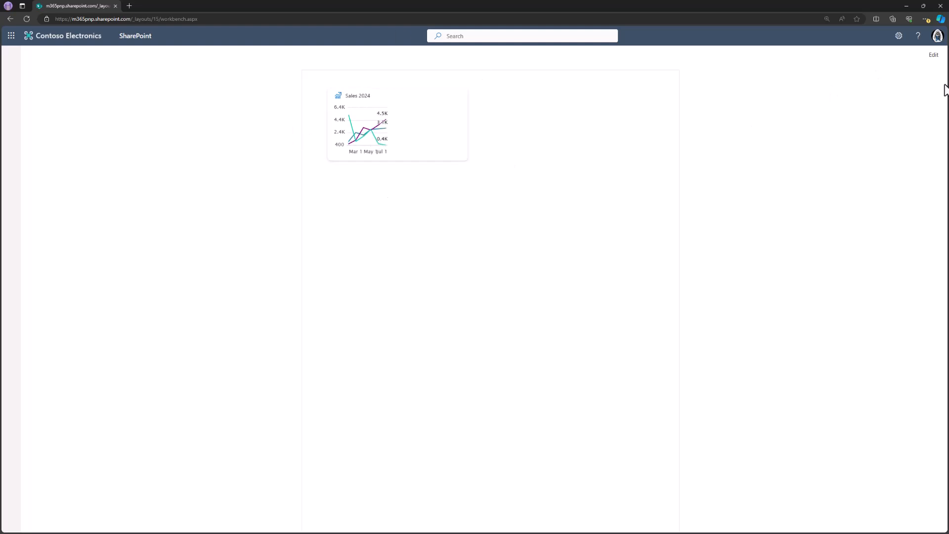
left_click(933, 54)
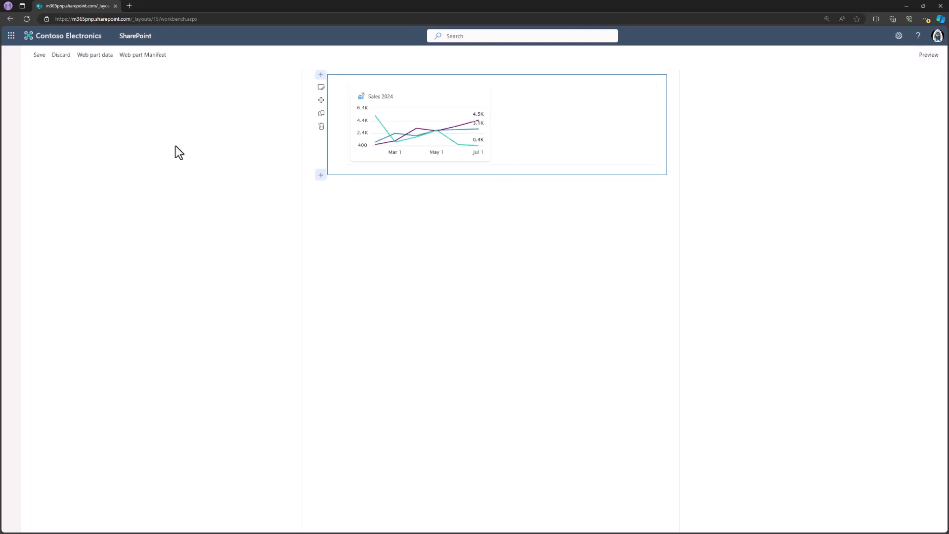
- Open Viva Connections in Teams and bring up its Dashboard with the chart cards
left_click(930, 54)
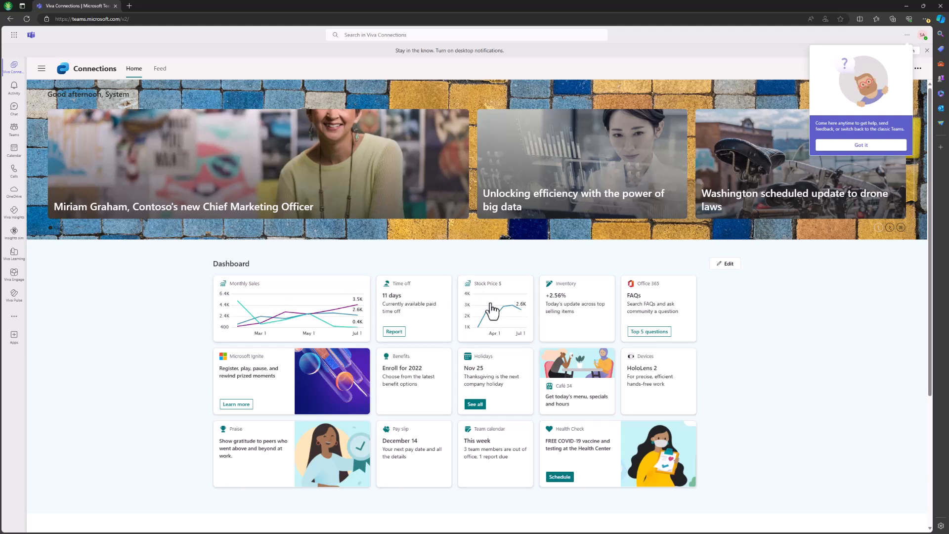
left_click(901, 228)
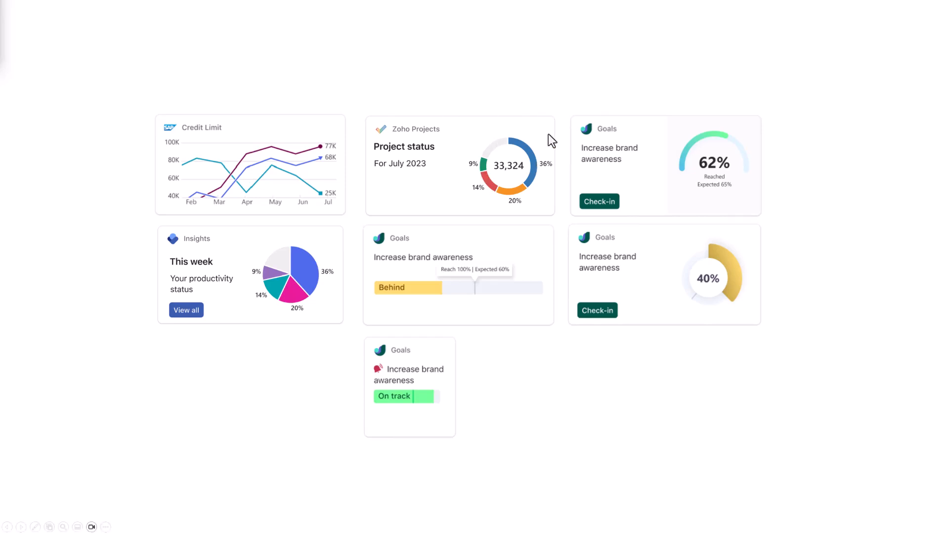
mouse_move(352, 328)
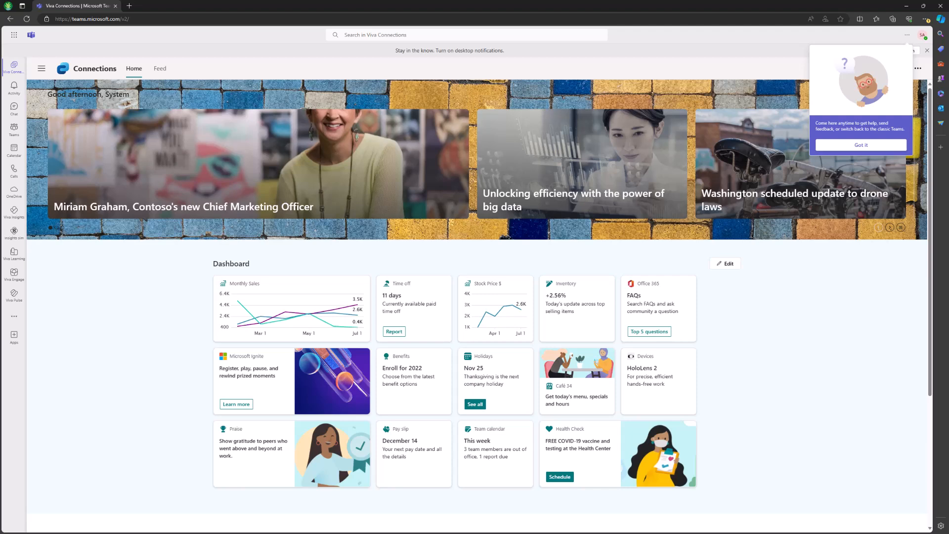
- Advance the Viva Connections hero news carousel to the next set of stories
left_click(901, 227)
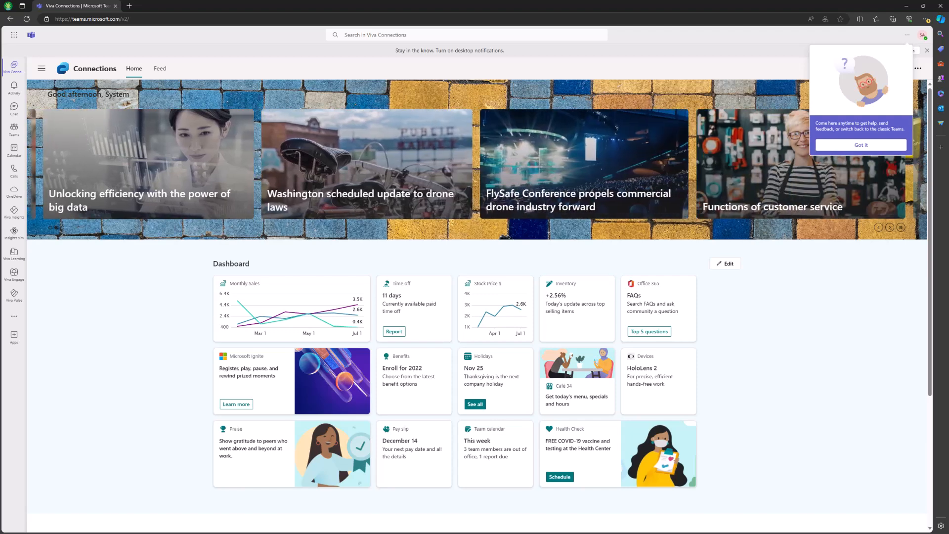